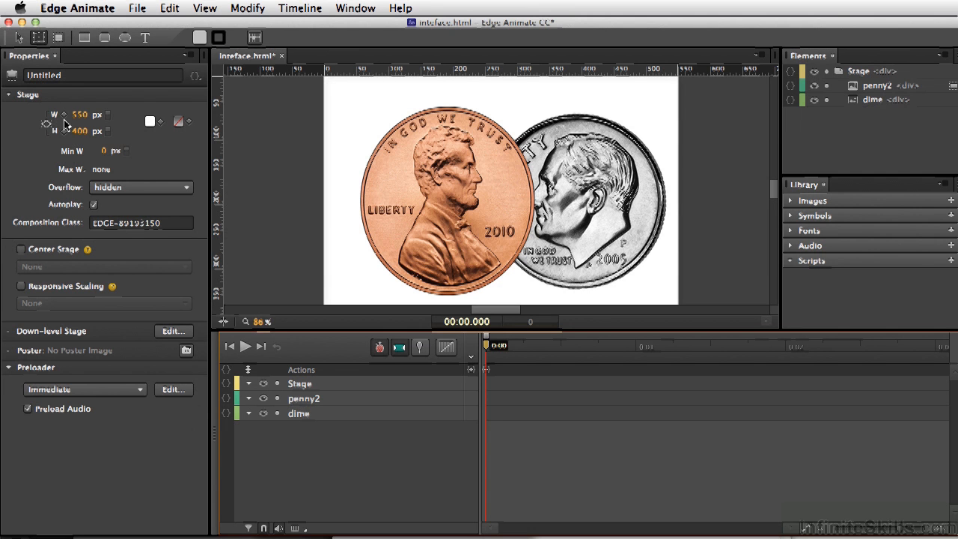
mouse_move(163, 148)
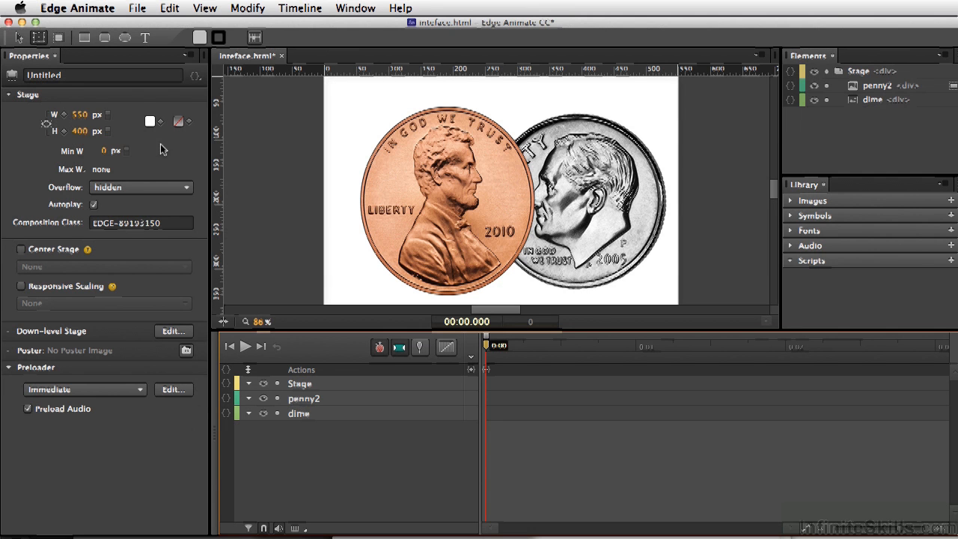
mouse_move(222, 191)
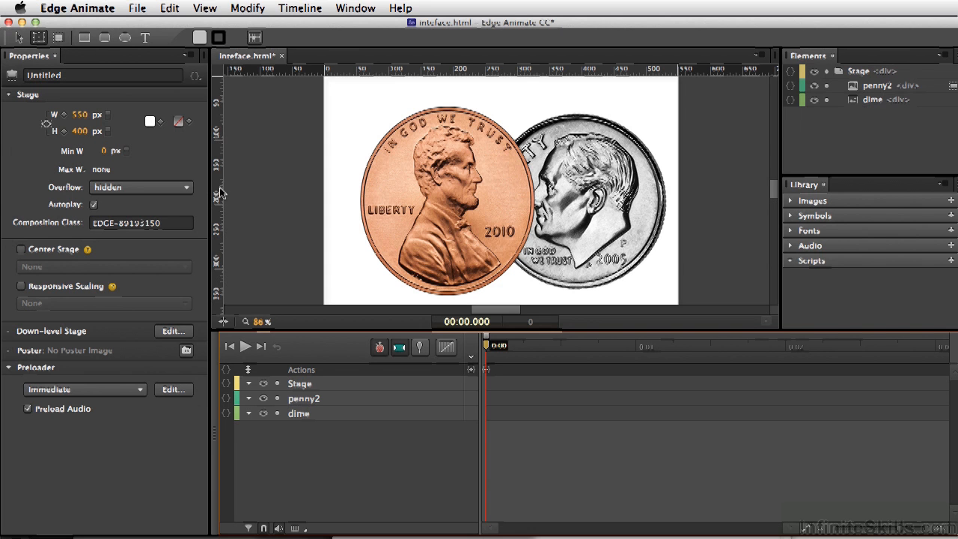
mouse_move(186, 195)
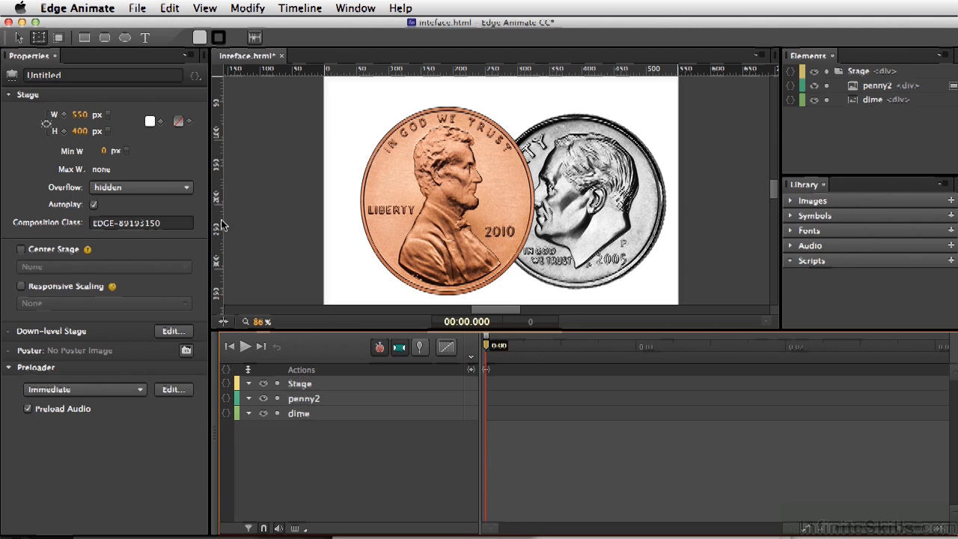
mouse_move(288, 228)
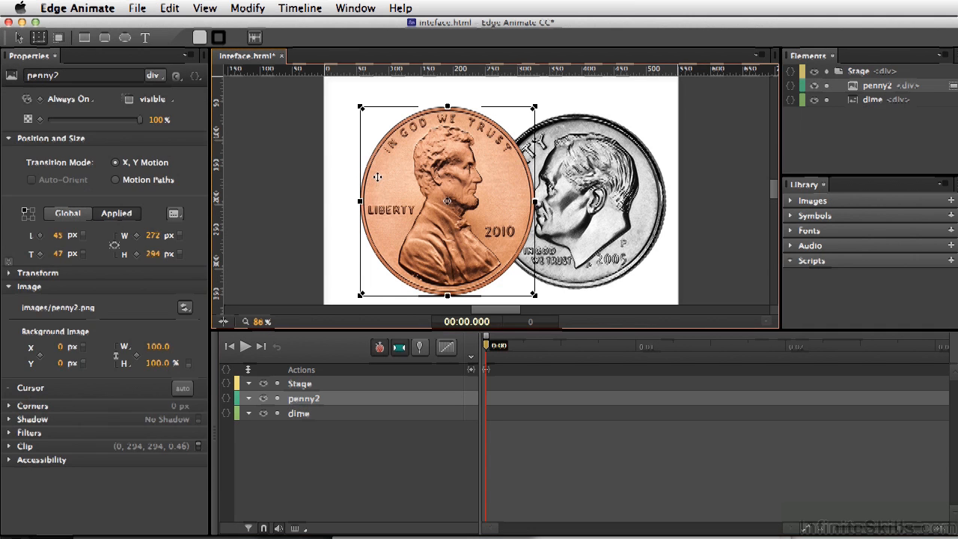
mouse_move(252, 174)
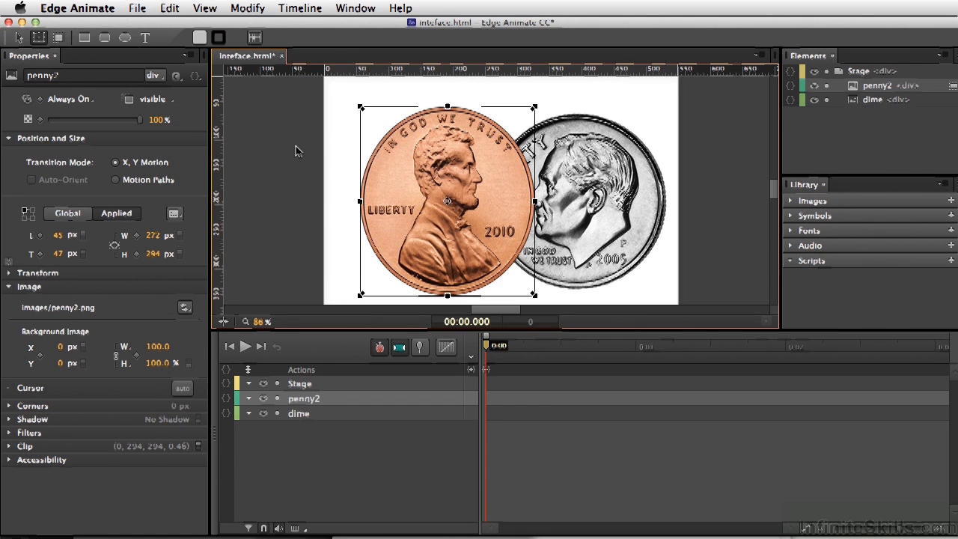
mouse_move(283, 217)
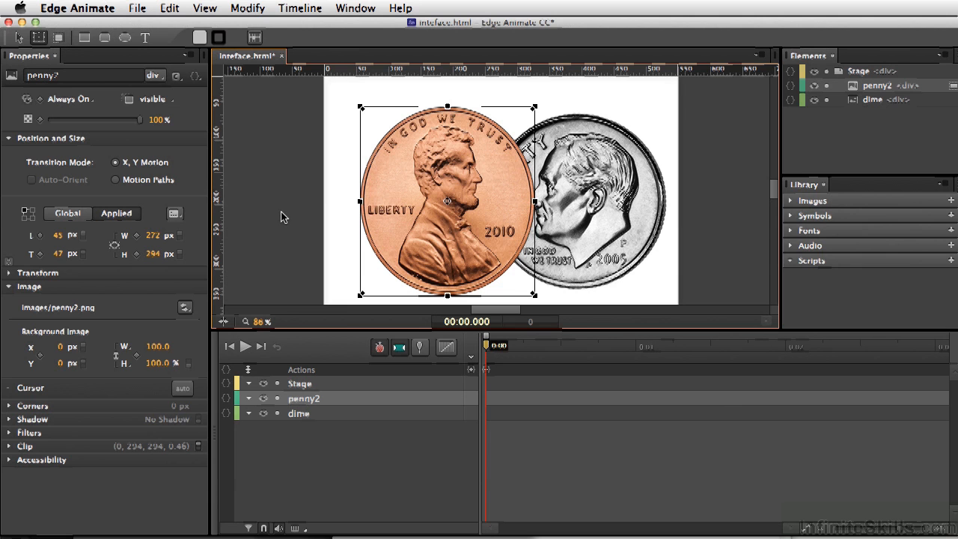
mouse_move(298, 179)
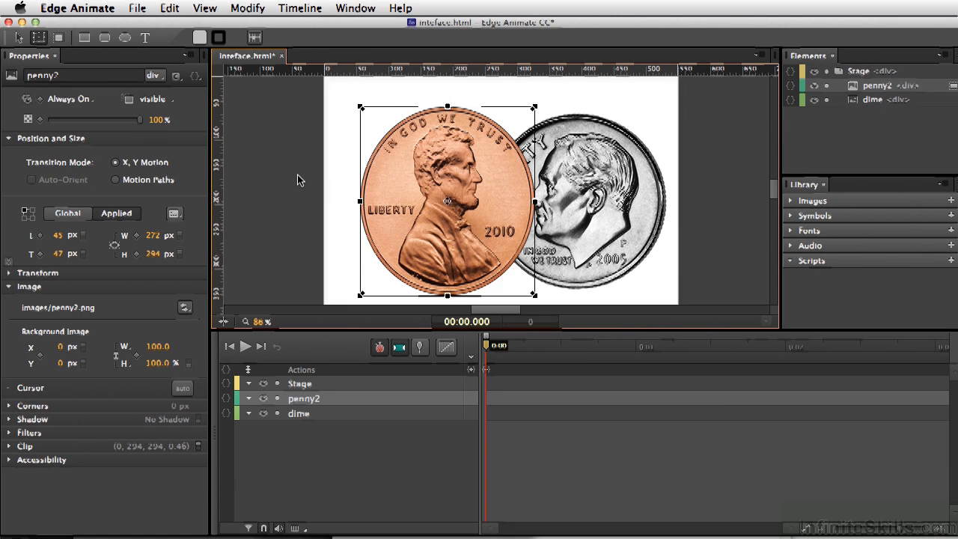